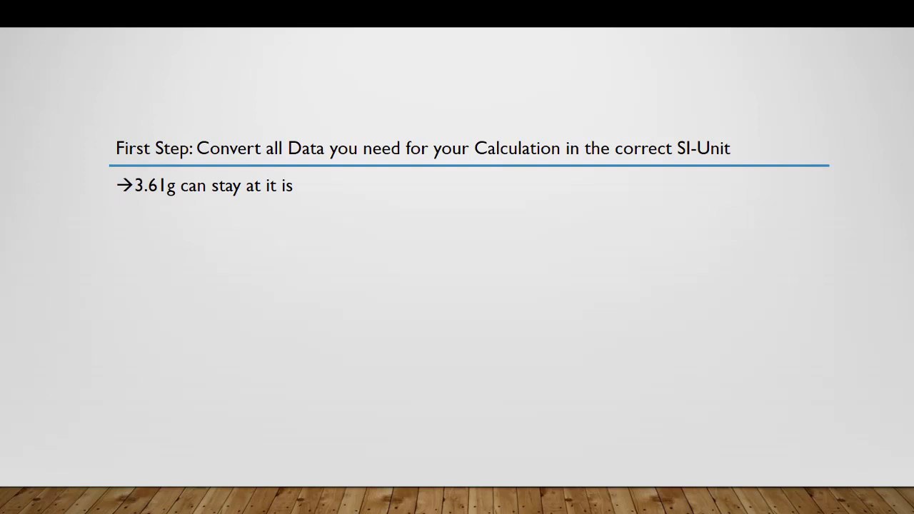
Step: Reveal the next bullet of the first step converting 3.61 g and other data to SI units
key("right")
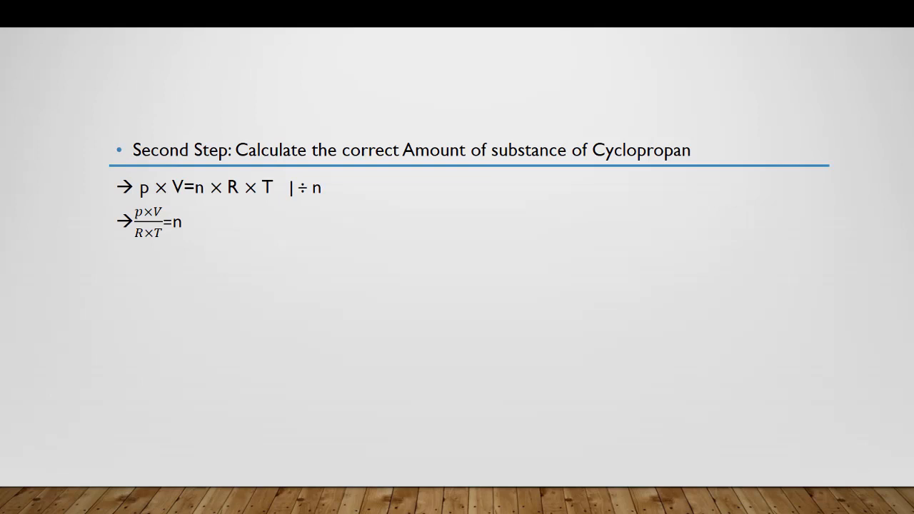
Step: Advance to the second step showing p×V=n×R×T rearranged to n = pV/(RT)
key("Right")
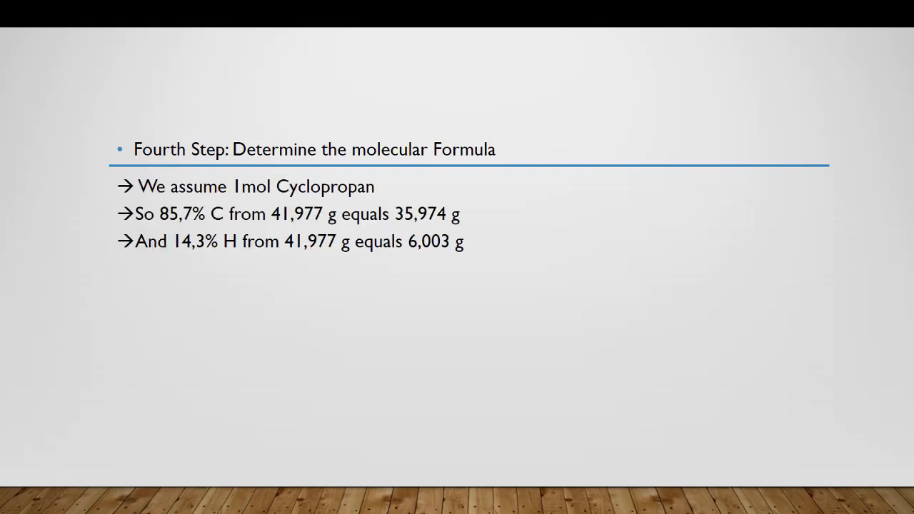